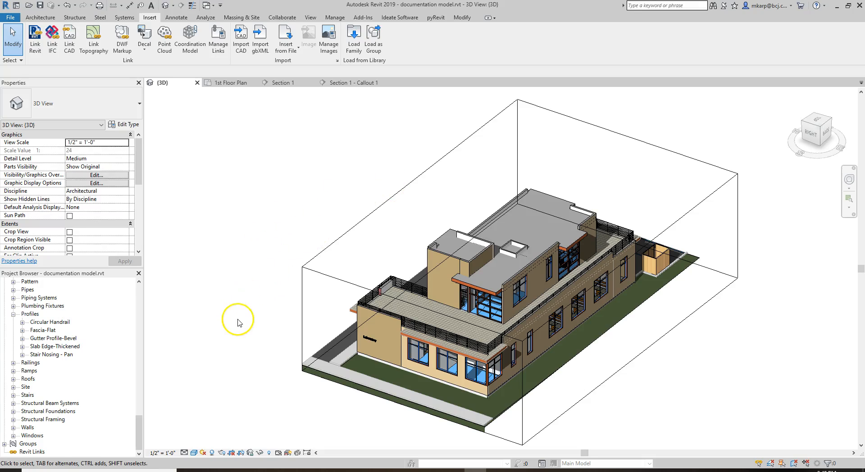
{"action": "mouse_move", "coordinate": [234, 287]}
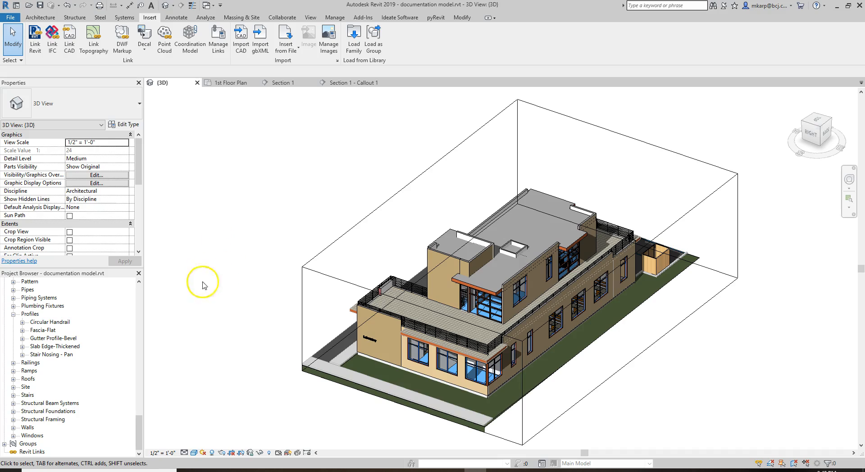
{"action": "mouse_move", "coordinate": [223, 185]}
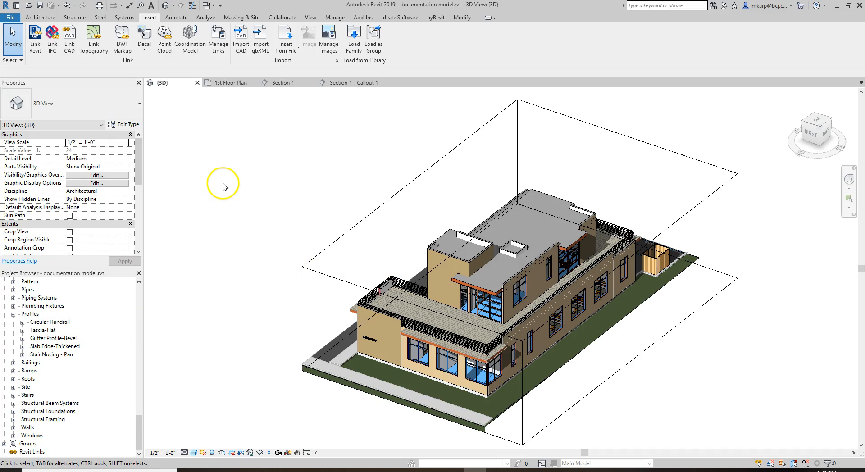
{"action": "mouse_move", "coordinate": [276, 160]}
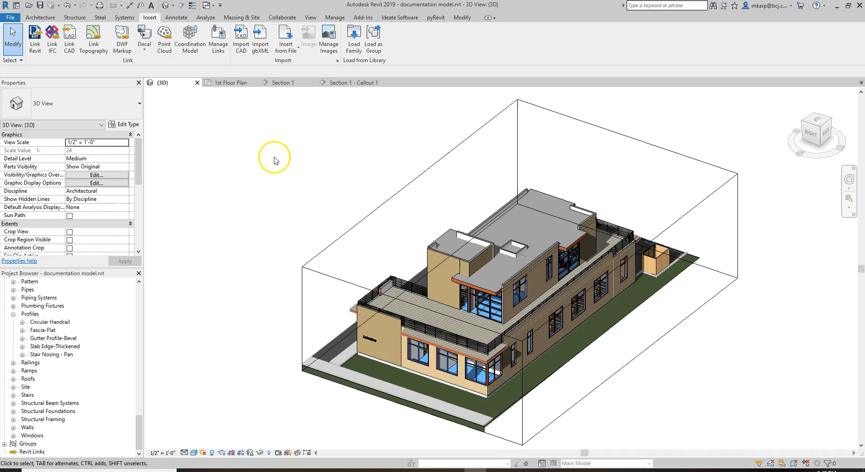
{"action": "mouse_move", "coordinate": [132, 331]}
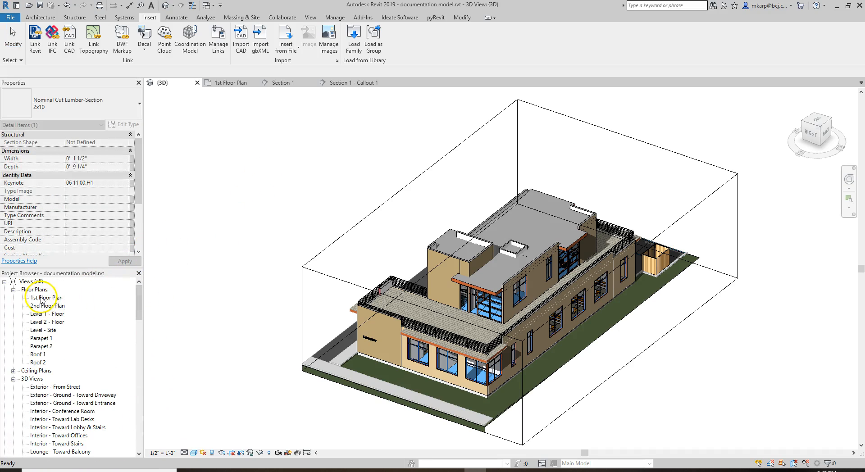
Create perspective camera view 3D View 1 from the 1st Floor Plan, placing the eye facing the facade
{"action": "double_click", "coordinate": [47, 298]}
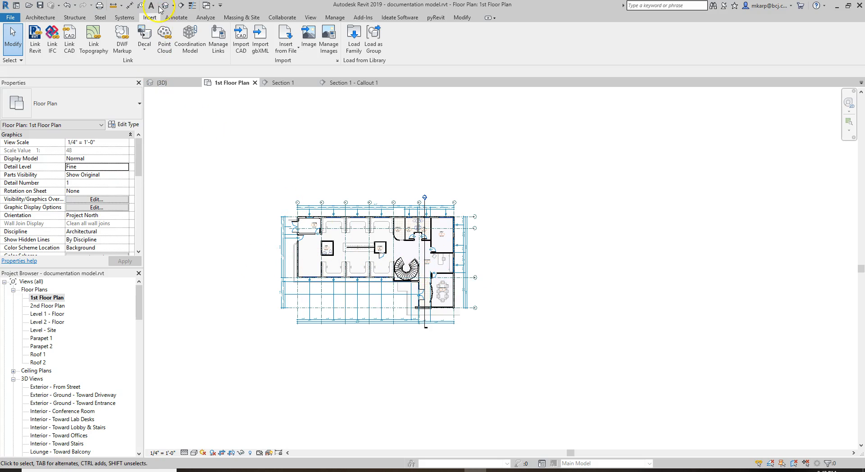
{"action": "left_click", "coordinate": [310, 17]}
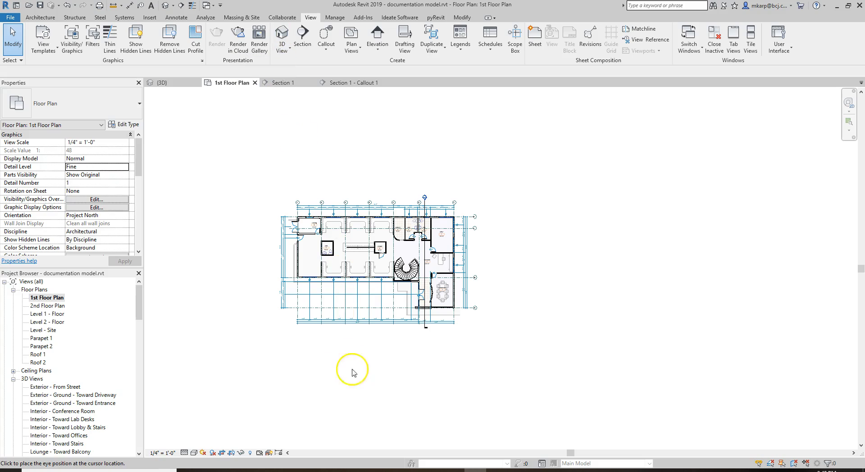
{"action": "left_click", "coordinate": [352, 370]}
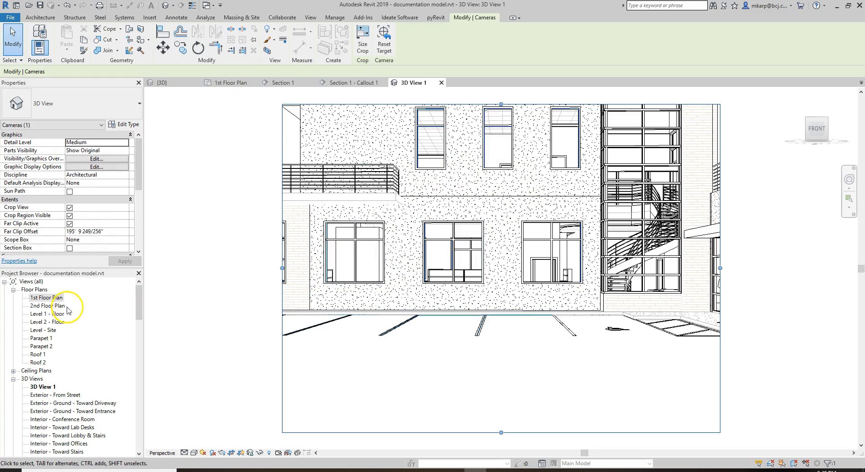
Return to the 1st Floor Plan showing the whole site, with nothing selected
{"action": "double_click", "coordinate": [46, 297]}
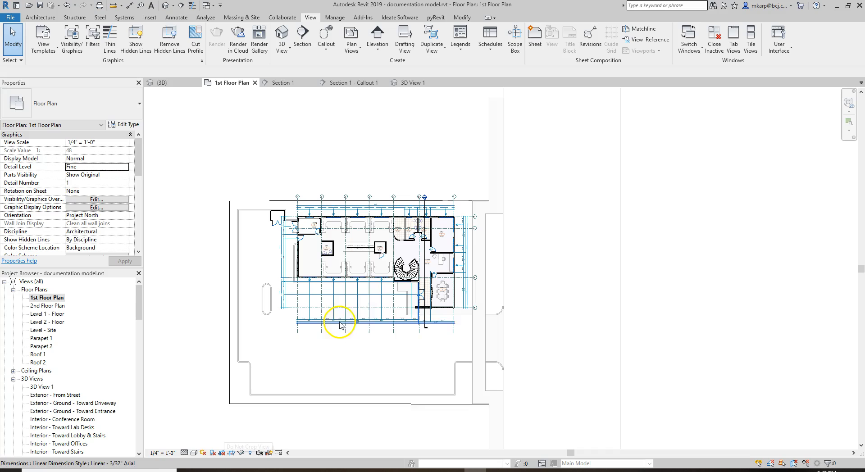
{"action": "left_click", "coordinate": [41, 387]}
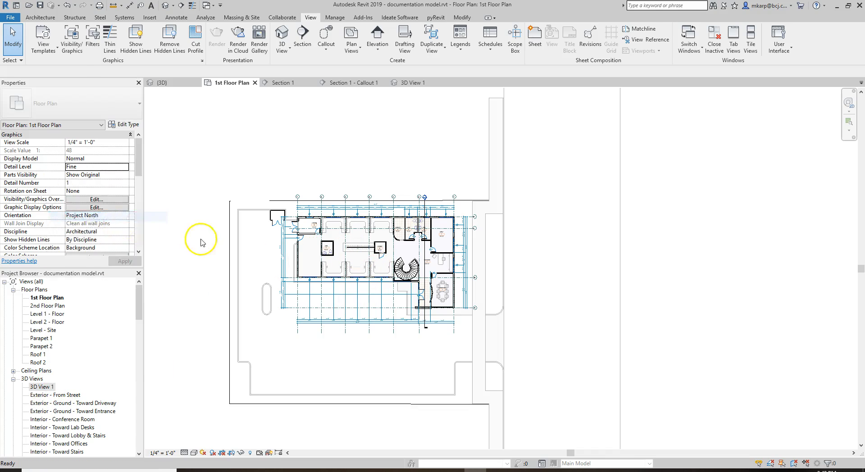
{"action": "left_click", "coordinate": [396, 241]}
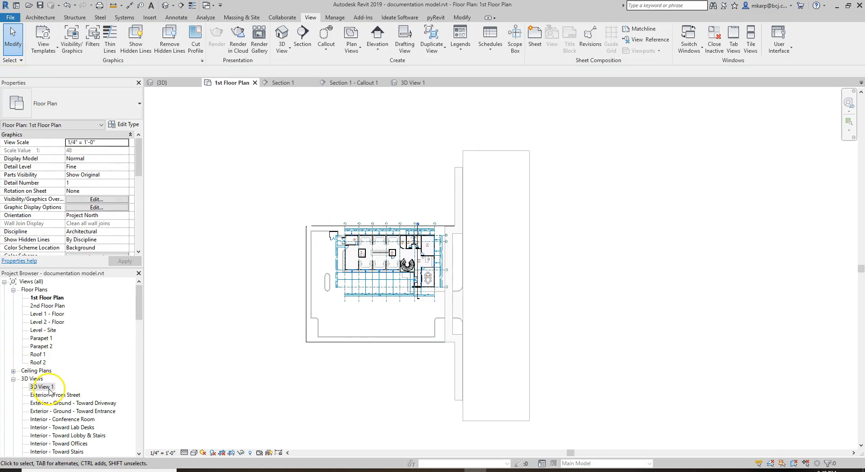
Turn on Show Section Box for 3D View 1 and check the cut through the interior
{"action": "right_click", "coordinate": [45, 387]}
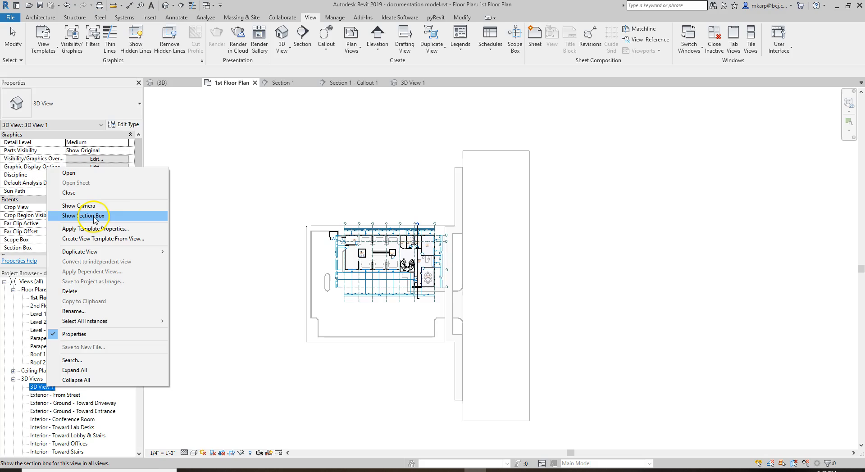
{"action": "left_click", "coordinate": [83, 215]}
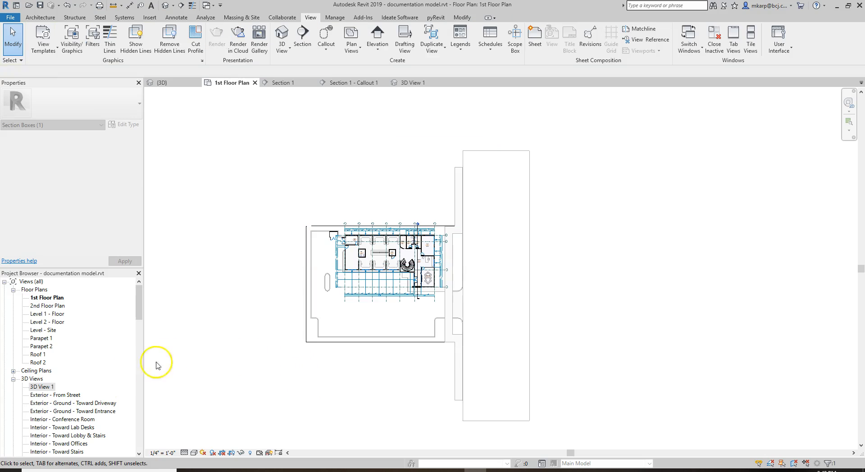
{"action": "left_click", "coordinate": [412, 82]}
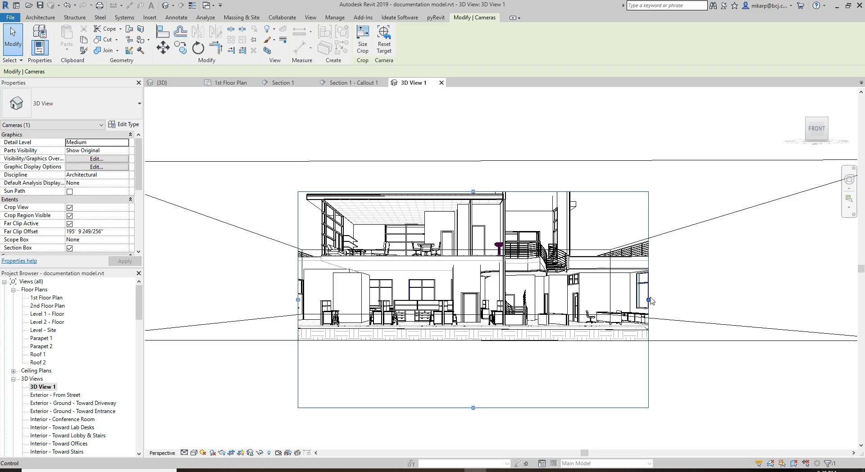
{"action": "left_click", "coordinate": [394, 317]}
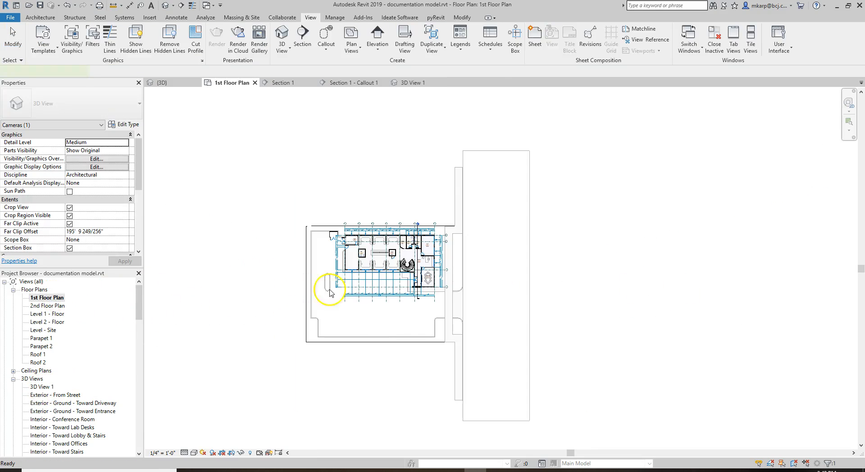
Show 3D View 1's camera, drag its eye farther south of the building, then reveal its section box in plan
{"action": "right_click", "coordinate": [41, 387]}
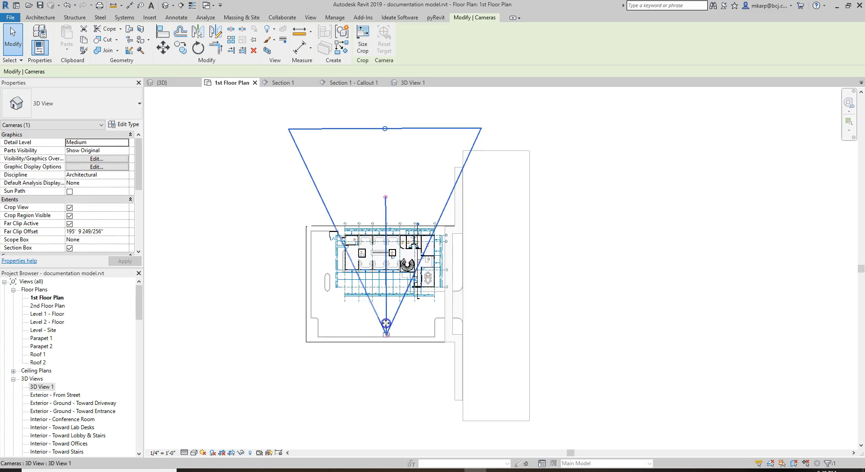
{"action": "left_click_drag", "start_coordinate": [387, 326], "coordinate": [387, 363]}
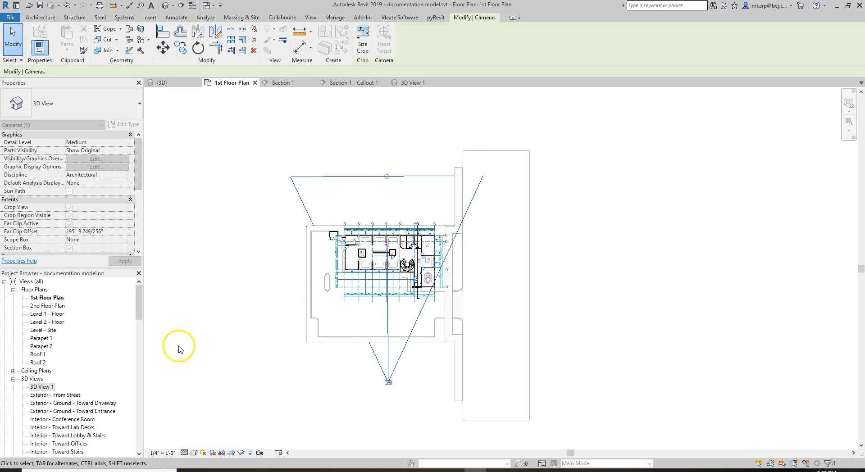
{"action": "right_click", "coordinate": [41, 386]}
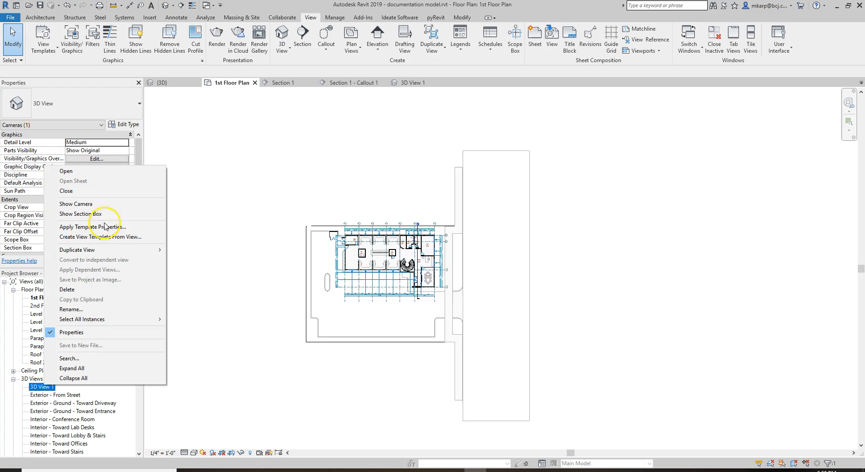
{"action": "left_click", "coordinate": [81, 214]}
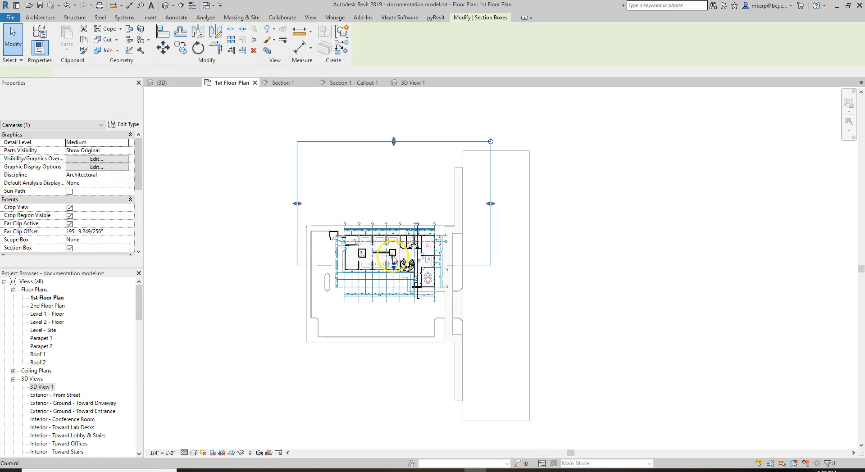
{"action": "left_click", "coordinate": [393, 260]}
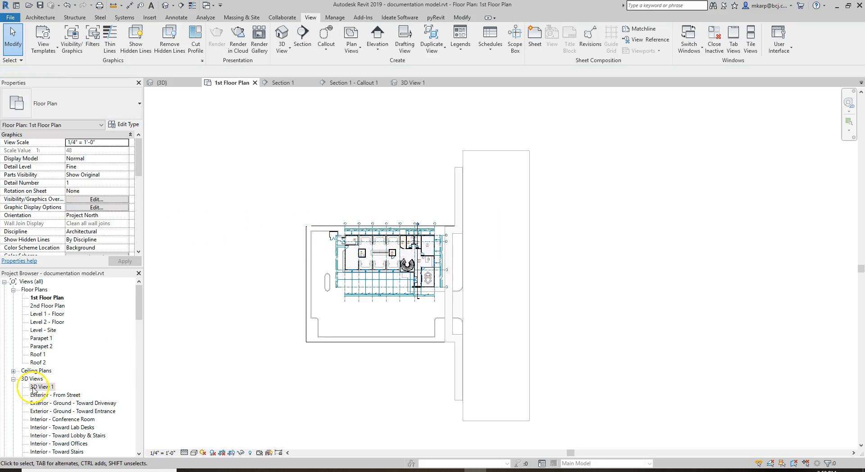
Open 3D View 1 to see the perspective section through both floors from the moved-back camera
{"action": "double_click", "coordinate": [42, 387]}
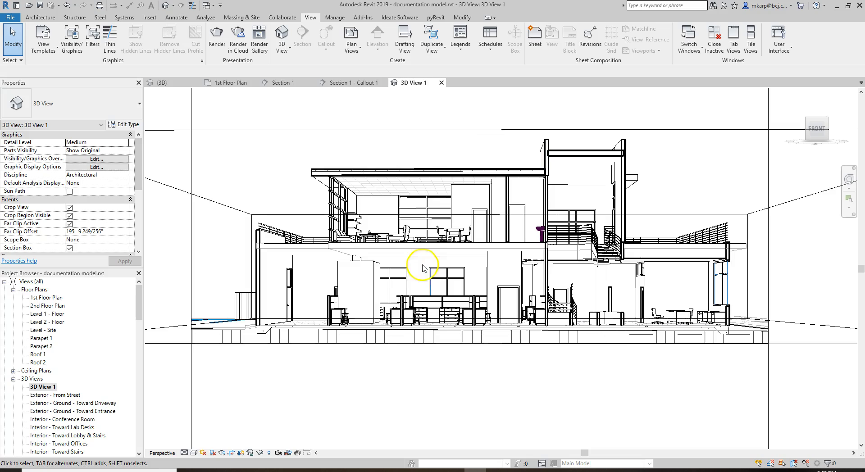
{"action": "mouse_move", "coordinate": [551, 392]}
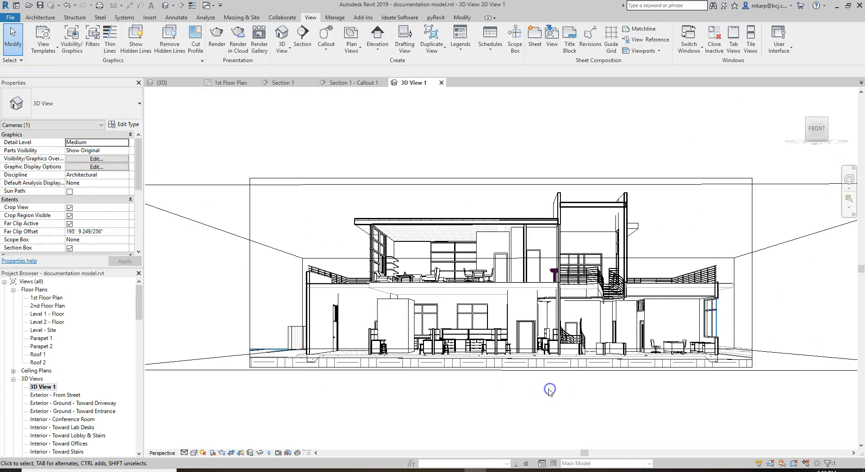
In Visibility/Graphics, override Cut Patterns for all model categories to Solid fill foreground
{"action": "left_click", "coordinate": [549, 390]}
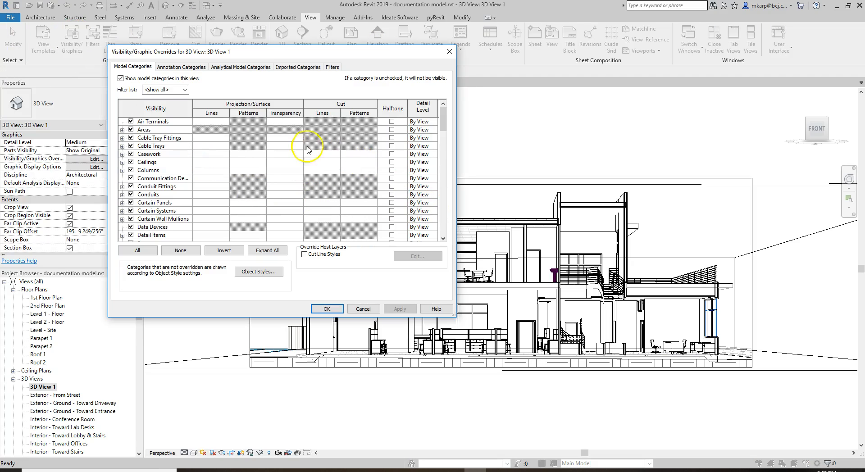
{"action": "left_click", "coordinate": [137, 250]}
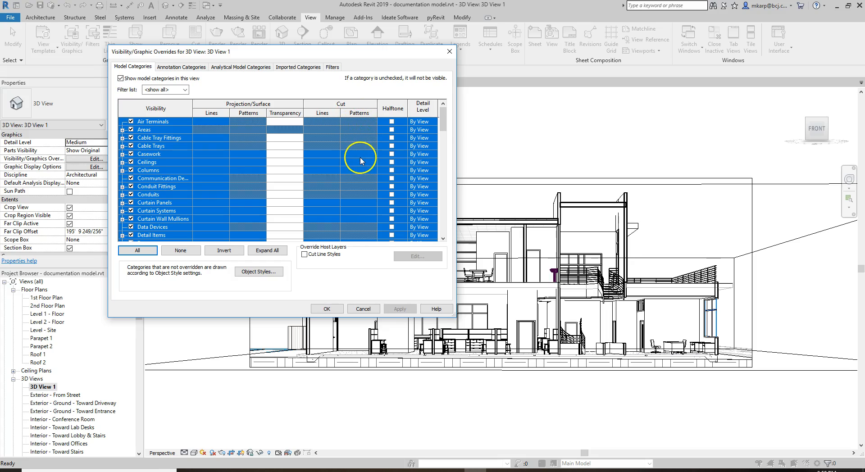
{"action": "left_click", "coordinate": [359, 153]}
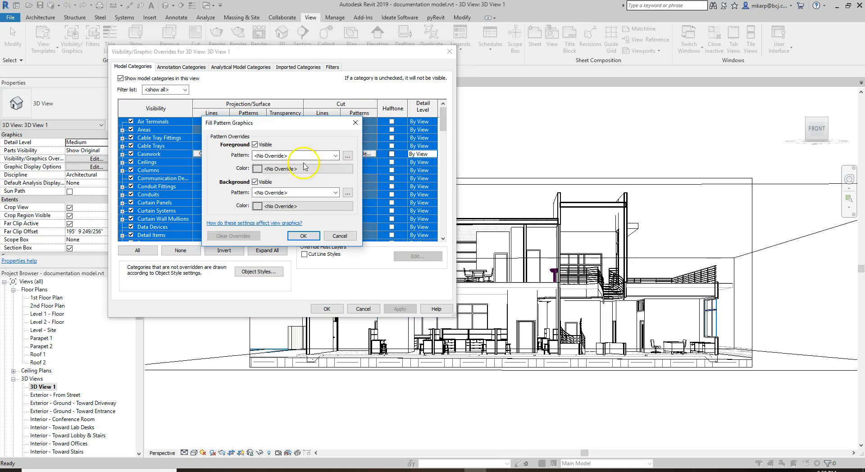
{"action": "left_click", "coordinate": [336, 155]}
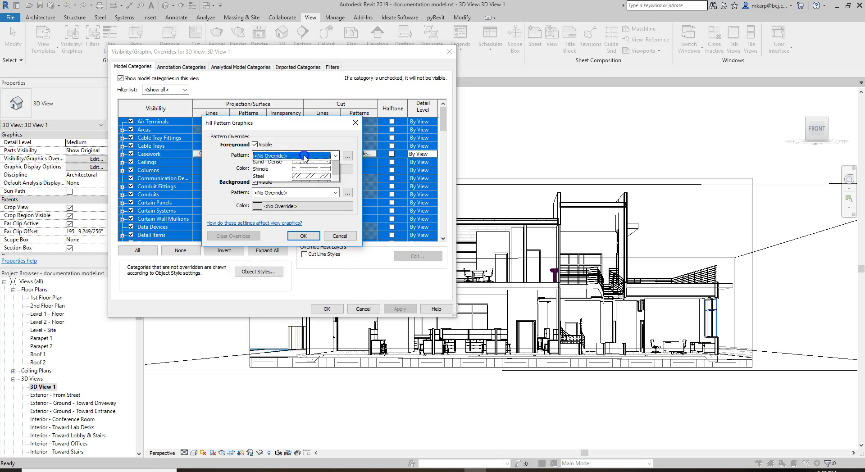
{"action": "left_click", "coordinate": [292, 154]}
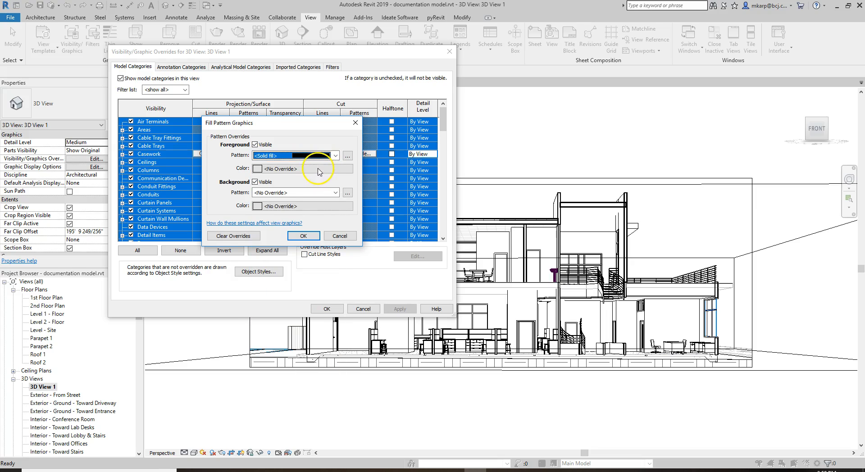
{"action": "left_click", "coordinate": [279, 168]}
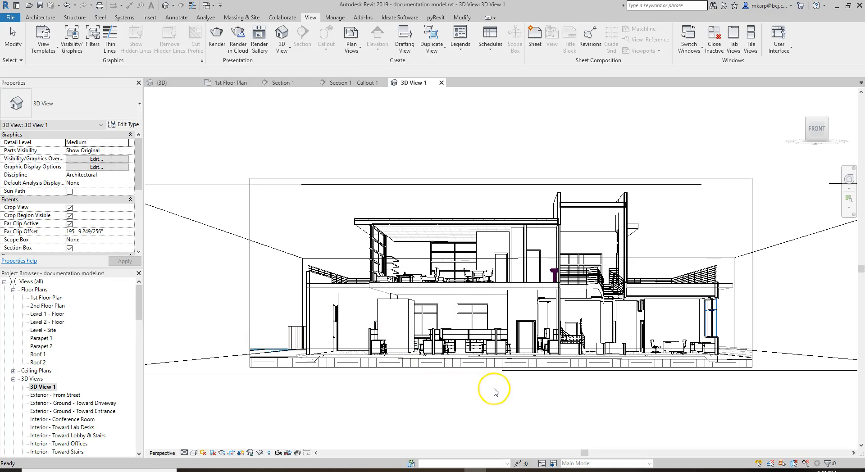
{"action": "left_click", "coordinate": [697, 325]}
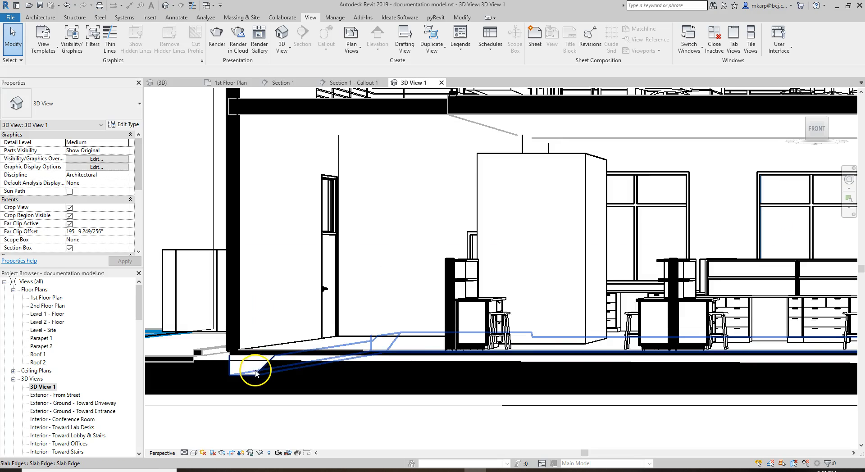
Give the slab edge at the building base its own By Element graphics override, adjusting its cut lines
{"action": "left_click", "coordinate": [255, 367]}
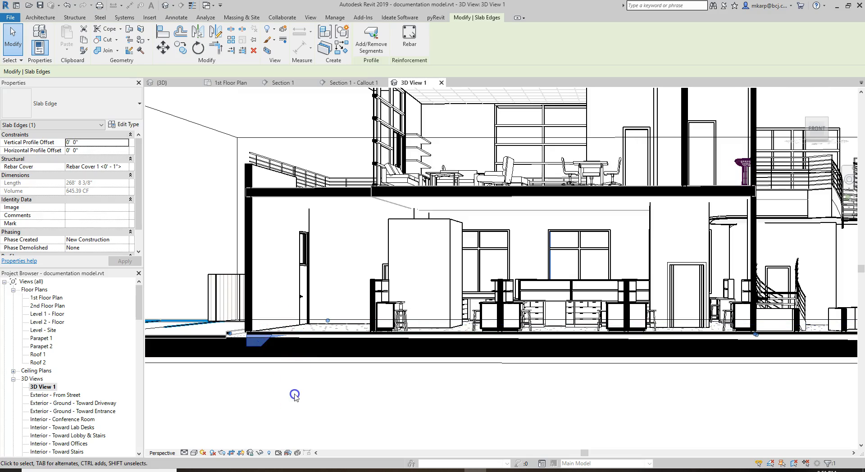
{"action": "left_click", "coordinate": [263, 346]}
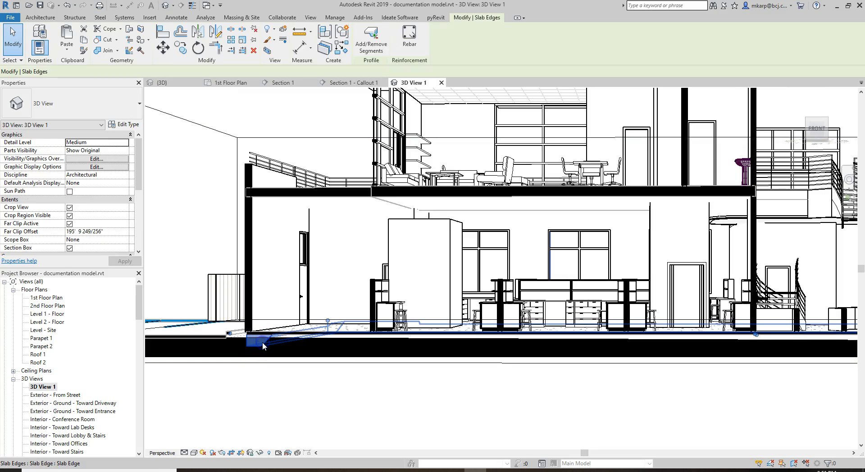
{"action": "right_click", "coordinate": [264, 345]}
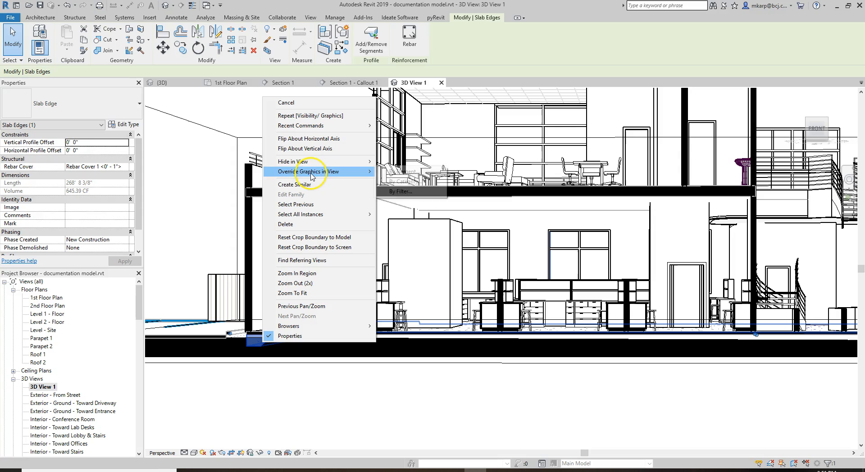
{"action": "left_click", "coordinate": [312, 172]}
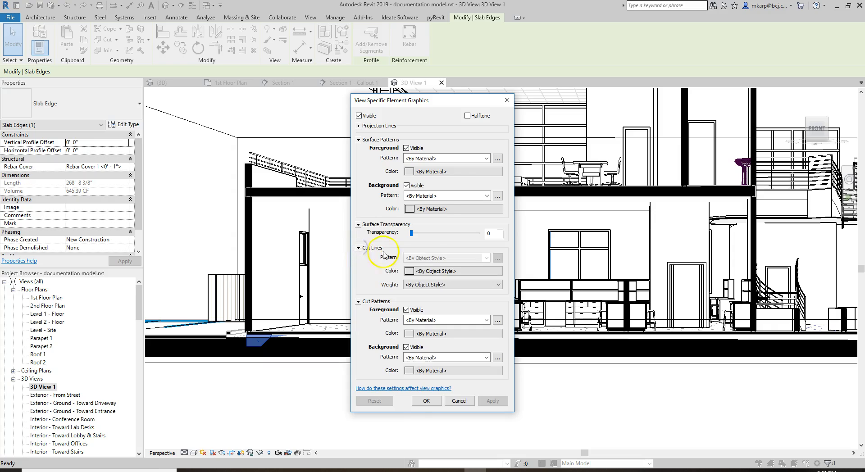
{"action": "left_click", "coordinate": [359, 248]}
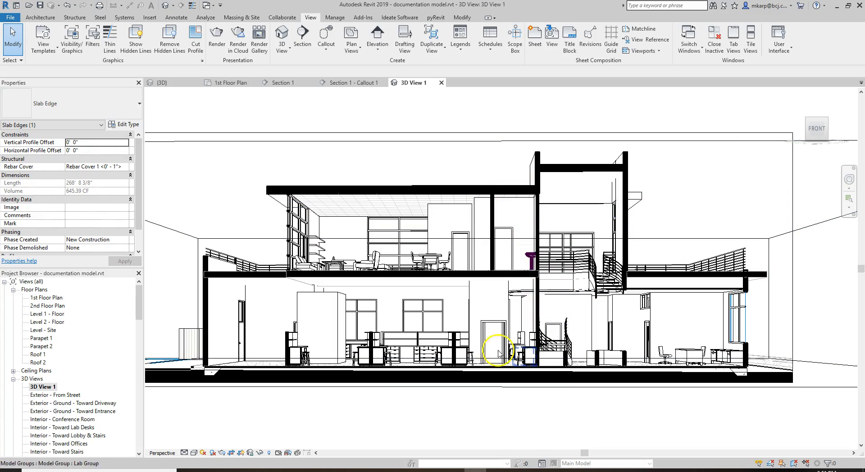
Enable Show Ambient Shadows in the view's Graphic Display Options
{"action": "left_click", "coordinate": [194, 453]}
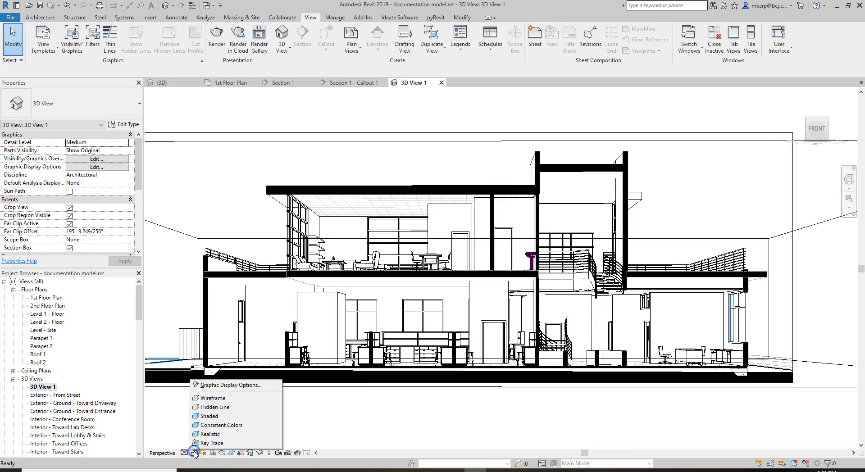
{"action": "left_click", "coordinate": [195, 453]}
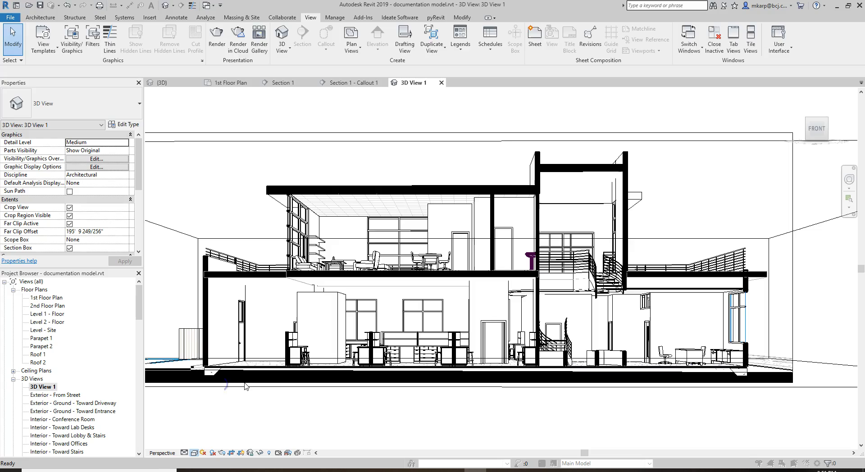
{"action": "left_click", "coordinate": [97, 167]}
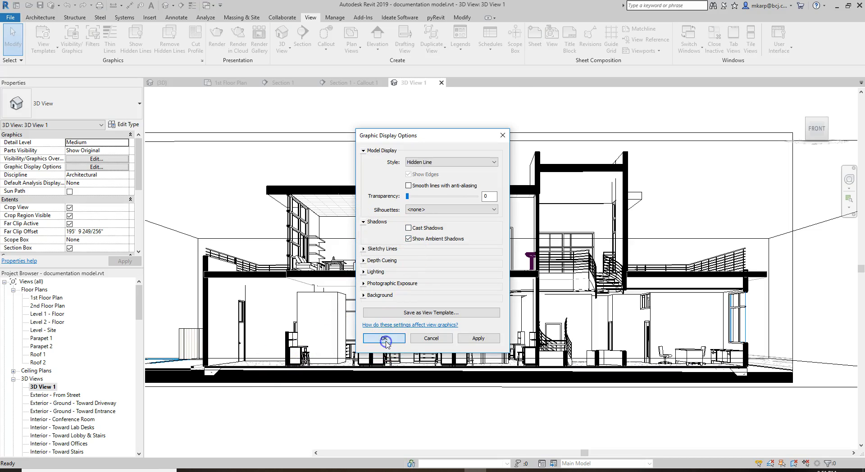
{"action": "left_click", "coordinate": [384, 338]}
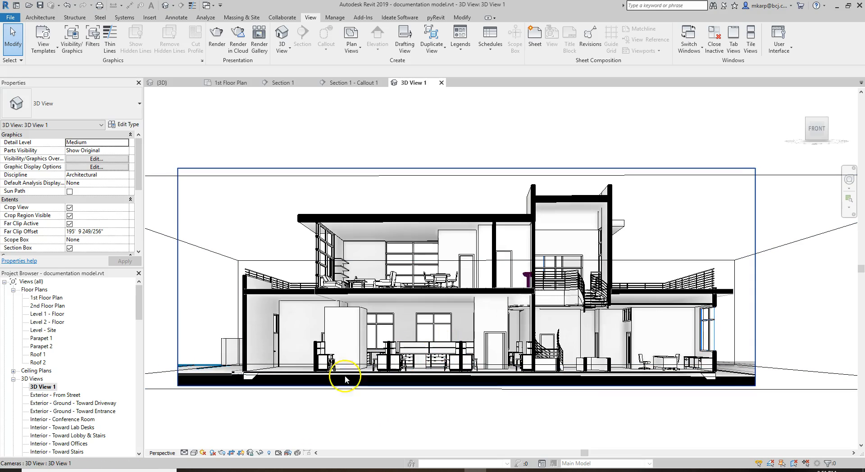
{"action": "left_click", "coordinate": [211, 452]}
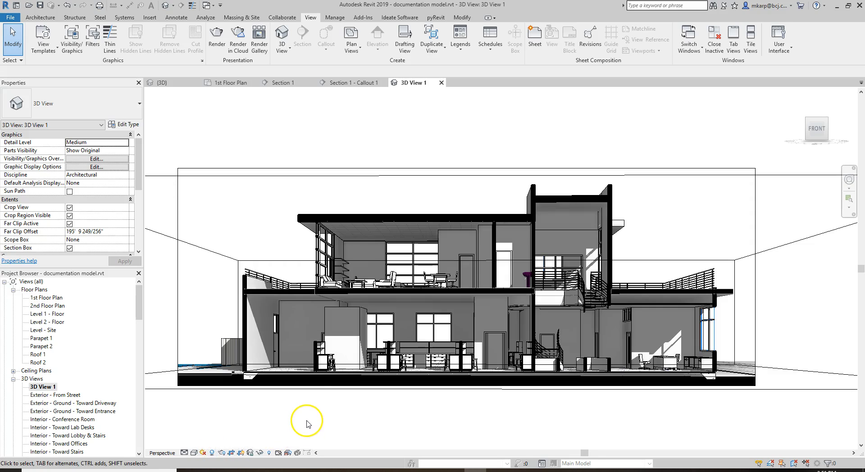
{"action": "left_click", "coordinate": [405, 302]}
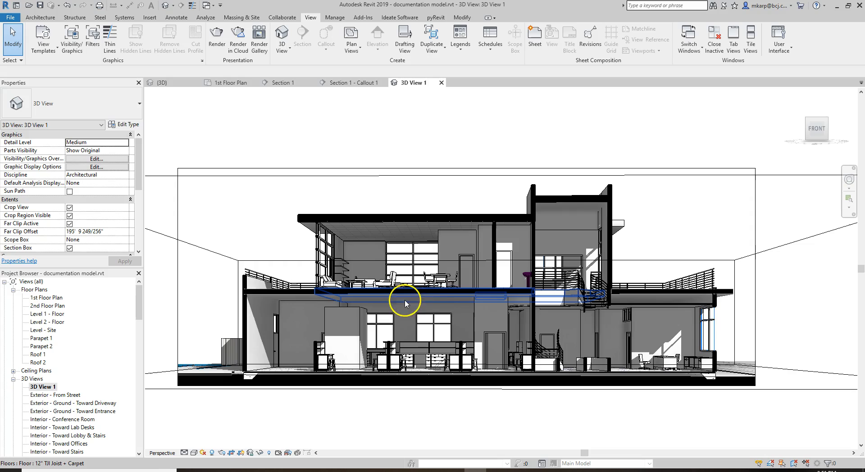
{"action": "left_click", "coordinate": [270, 348]}
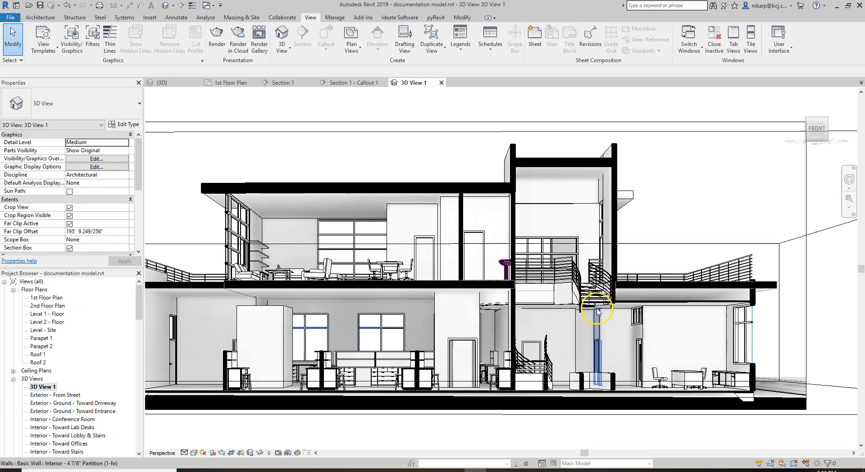
{"action": "mouse_move", "coordinate": [597, 317]}
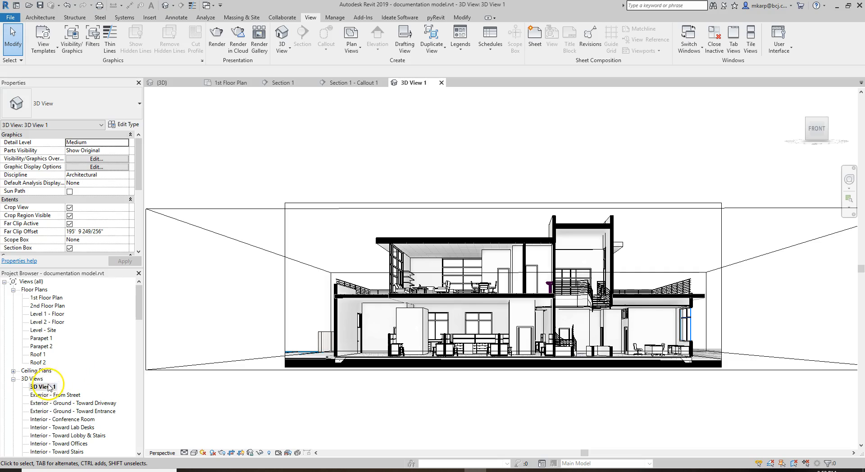
Show 3D View 1's section box in the 1st Floor Plan and select it
{"action": "double_click", "coordinate": [46, 297]}
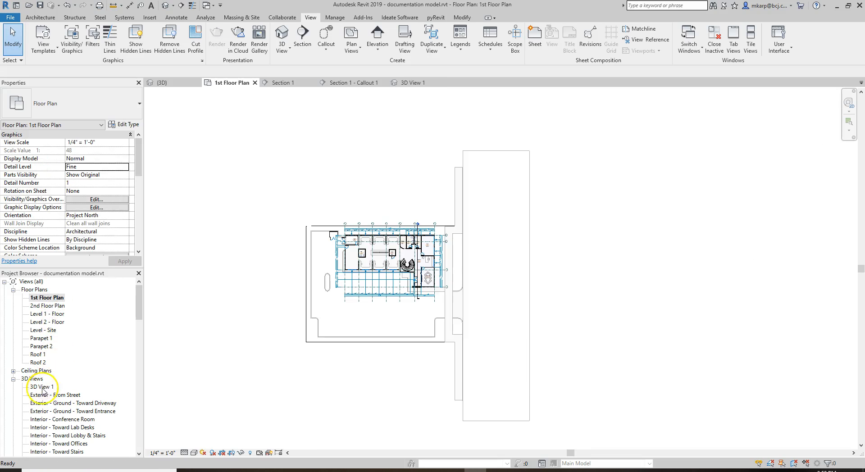
{"action": "left_click", "coordinate": [42, 387]}
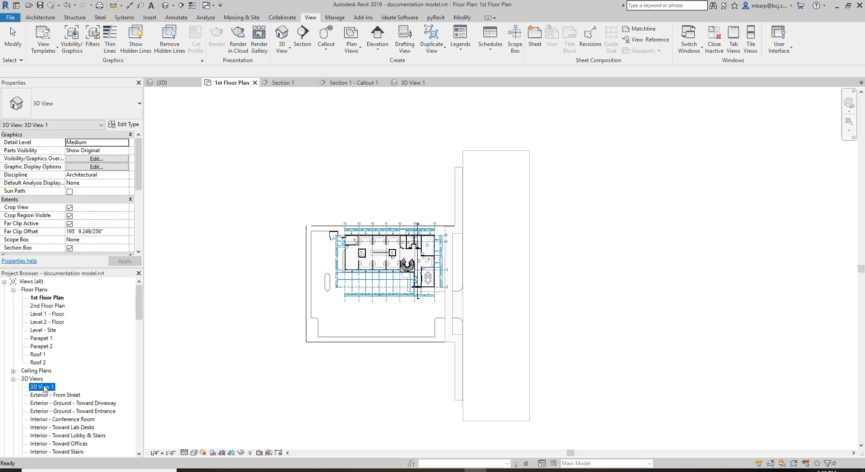
{"action": "right_click", "coordinate": [42, 387]}
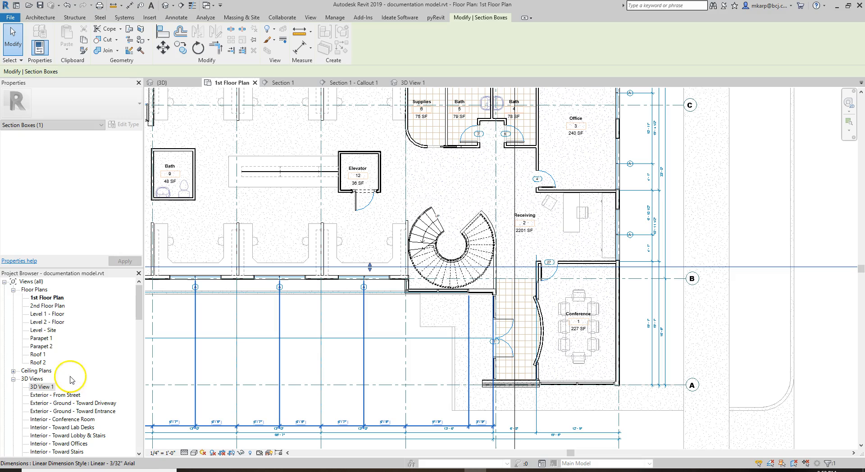
{"action": "left_click", "coordinate": [41, 387]}
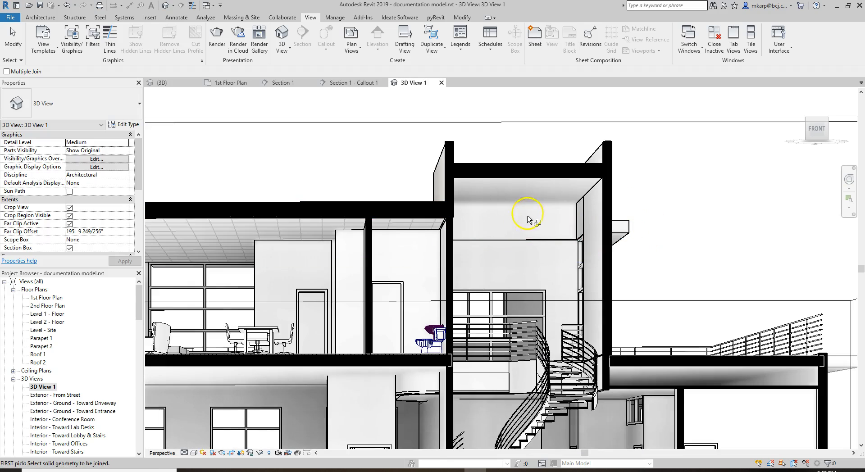
Join Geometry: the roof with its wall, and the wall with the roof terrace floor
{"action": "left_click", "coordinate": [538, 177]}
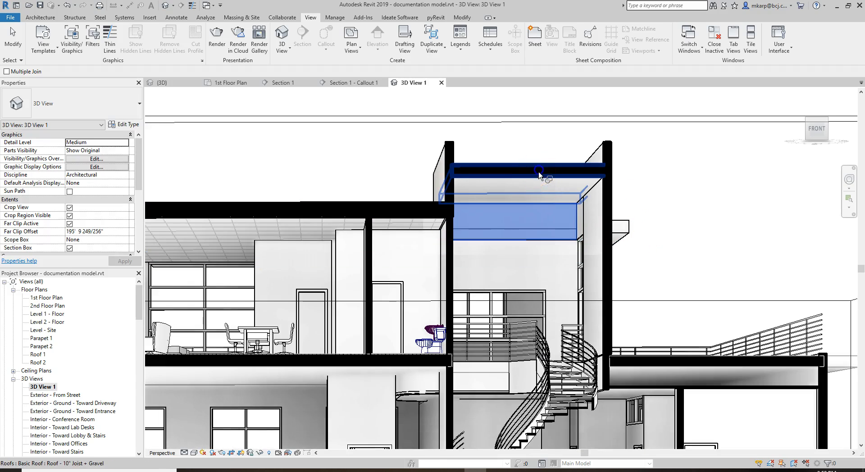
{"action": "left_click_drag", "start_coordinate": [541, 176], "coordinate": [679, 161]}
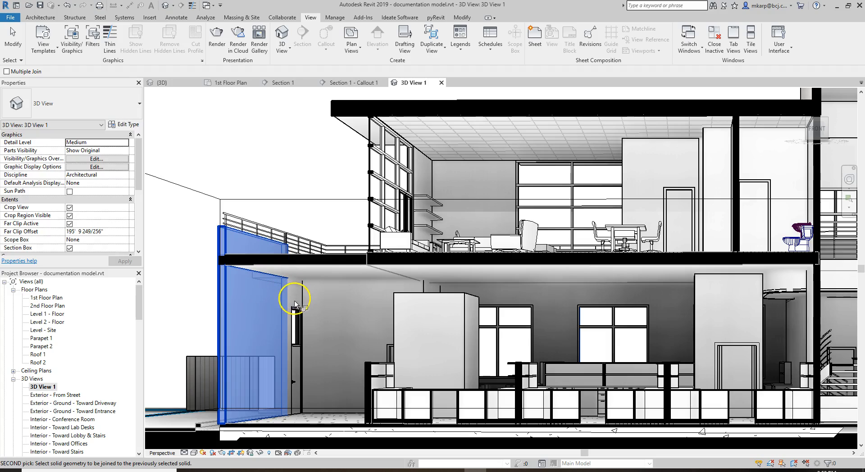
{"action": "mouse_move", "coordinate": [299, 274]}
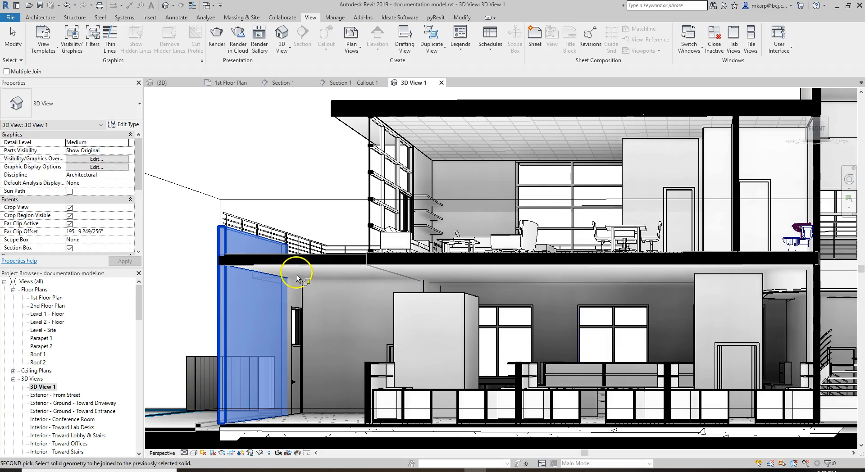
{"action": "mouse_move", "coordinate": [322, 271]}
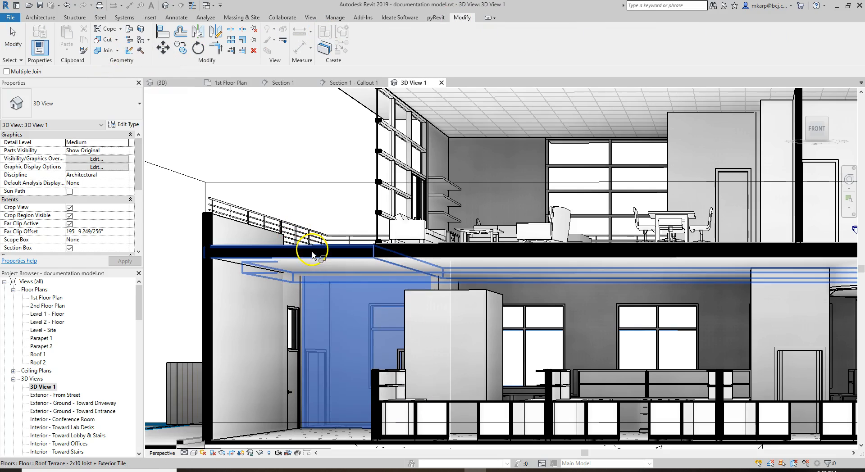
{"action": "left_click", "coordinate": [298, 303]}
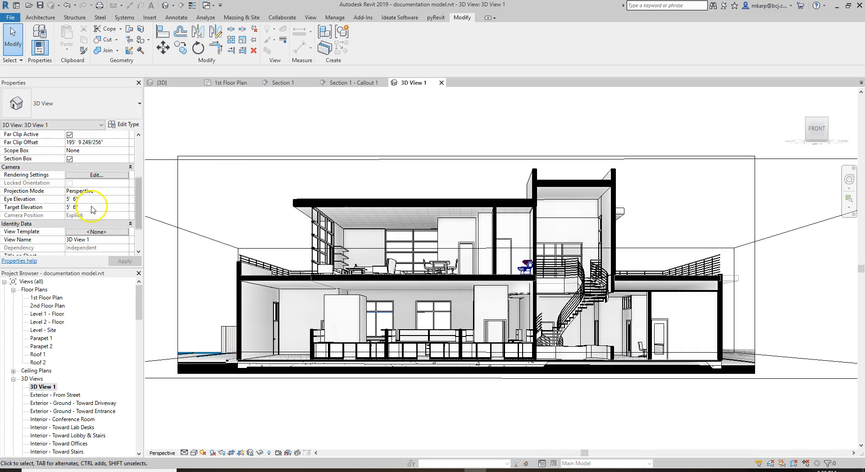
Set the camera Eye Elevation and Target Elevation both to 5' 6" and apply
{"action": "left_click", "coordinate": [94, 200]}
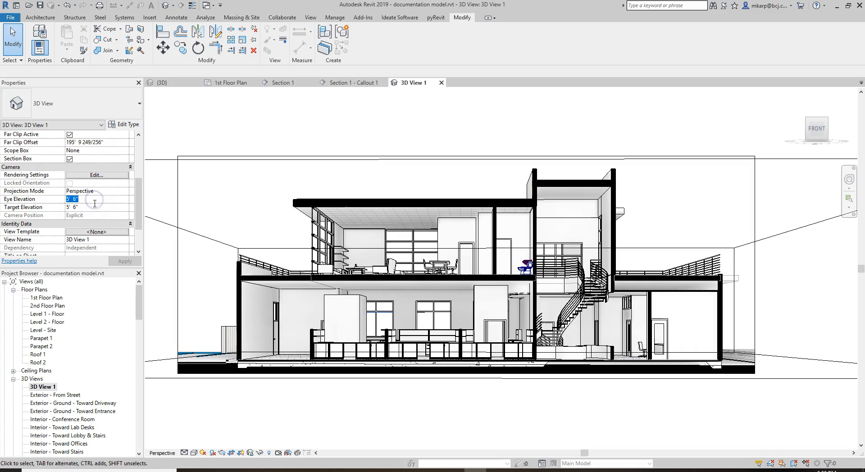
{"action": "left_click", "coordinate": [72, 207]}
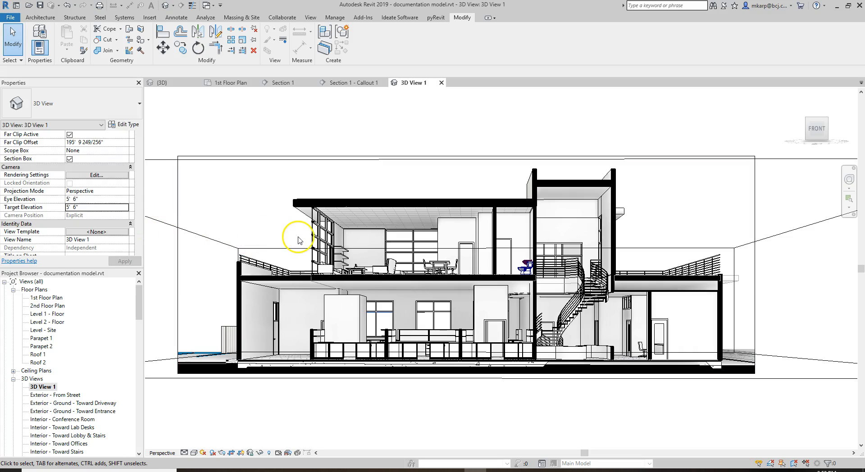
{"action": "left_click", "coordinate": [449, 296]}
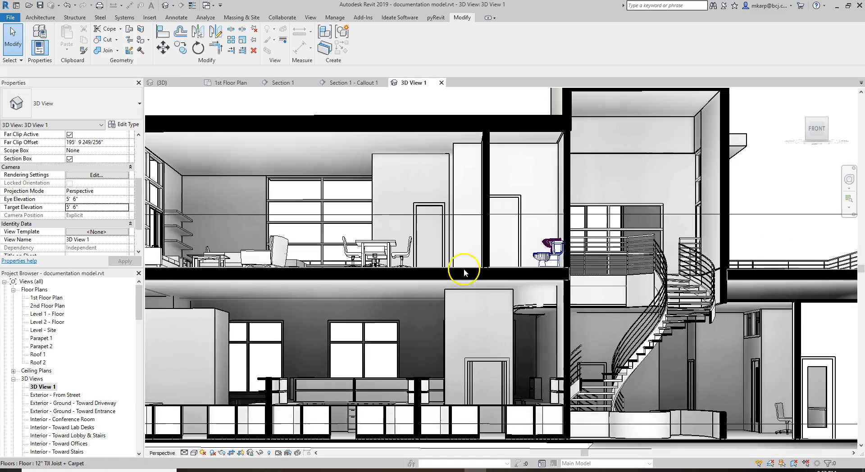
{"action": "left_click", "coordinate": [552, 260]}
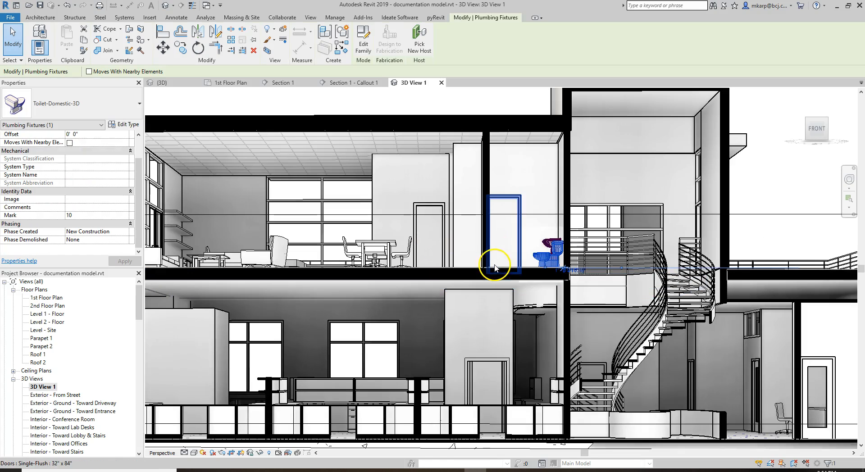